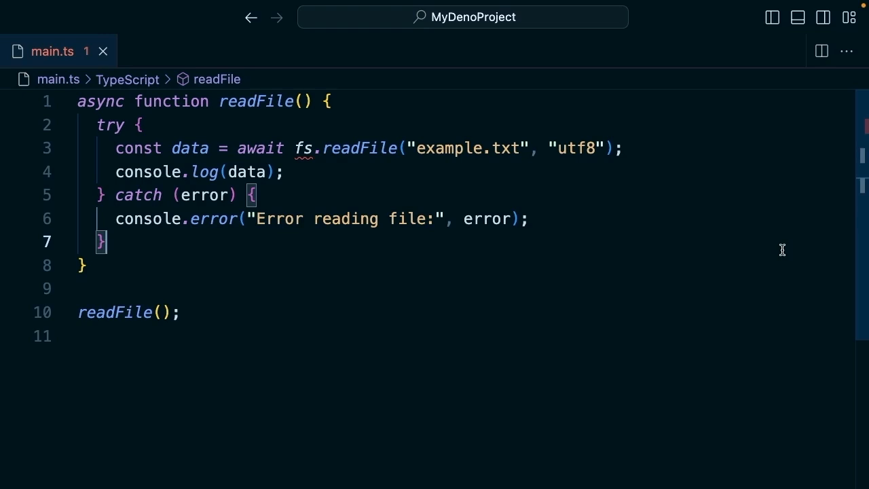
pyautogui.moveTo(278, 228)
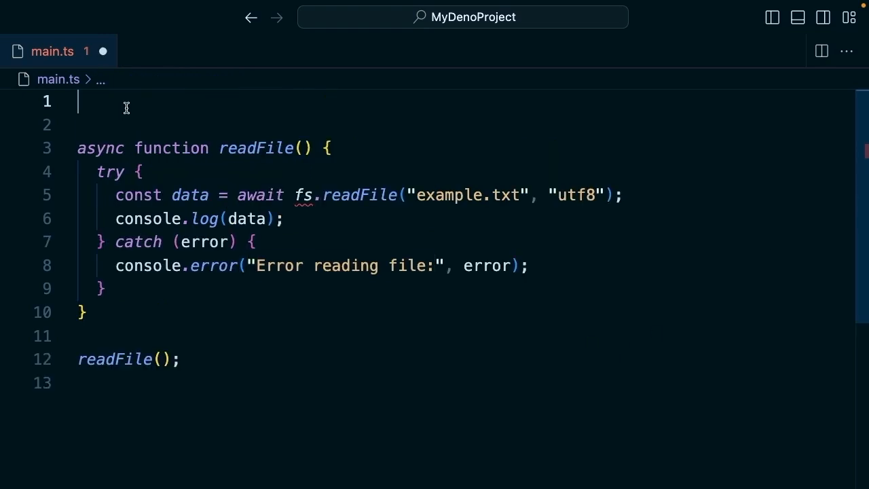
# - Add the line import fs from "node:fs/promises"; at the top of main.ts
pyautogui.write('import fs')
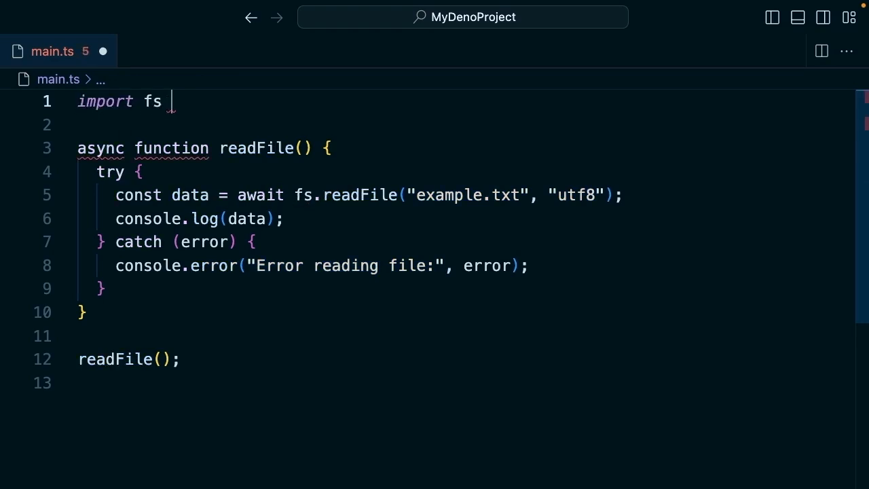
pyautogui.write('from "fs/"')
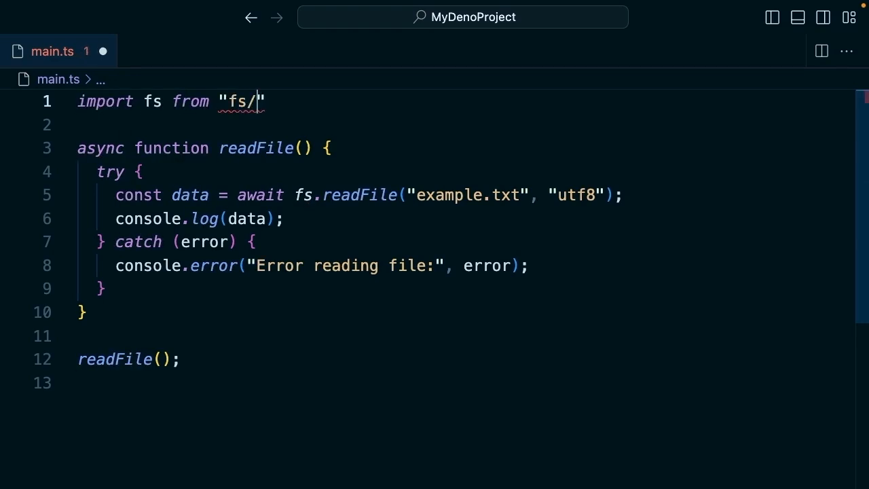
pyautogui.write('promises')
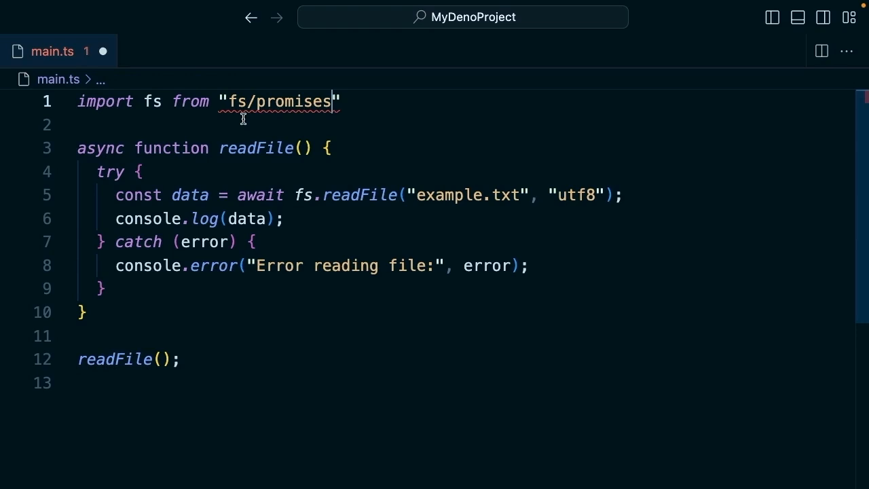
pyautogui.write('node:')
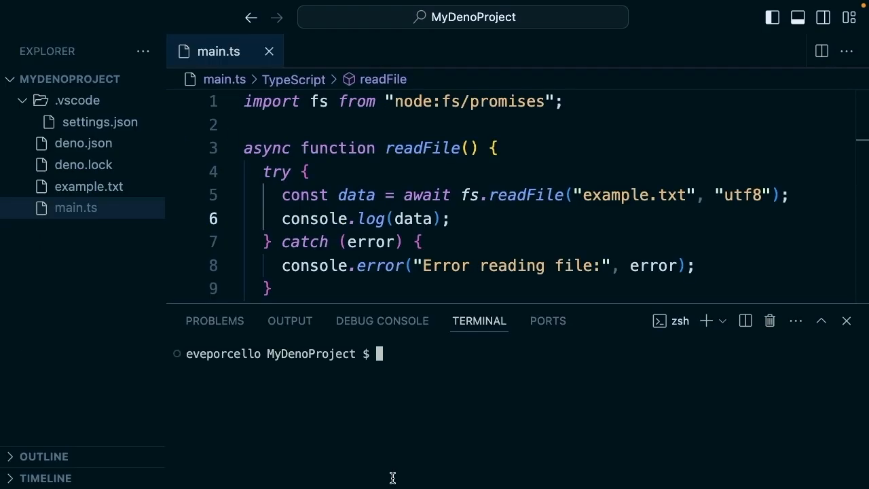
# - Run deno main.ts in the MyDenoProject integrated terminal
pyautogui.write('deno main.')
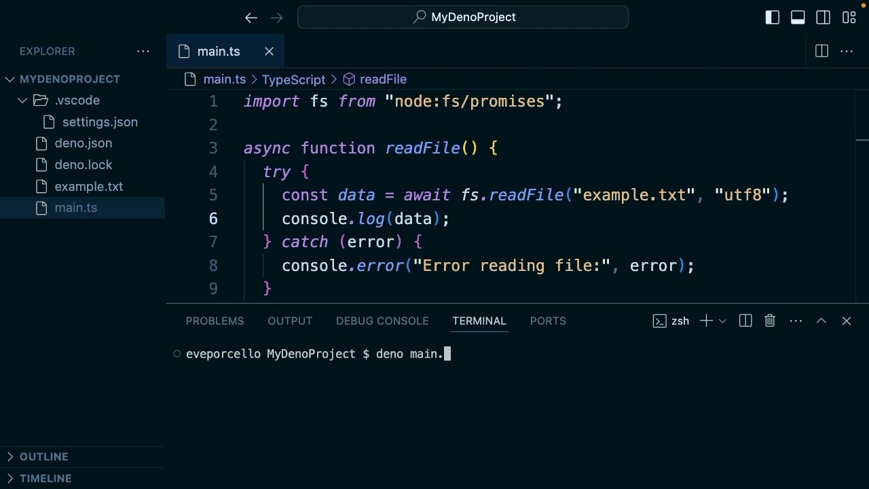
pyautogui.press('Enter')
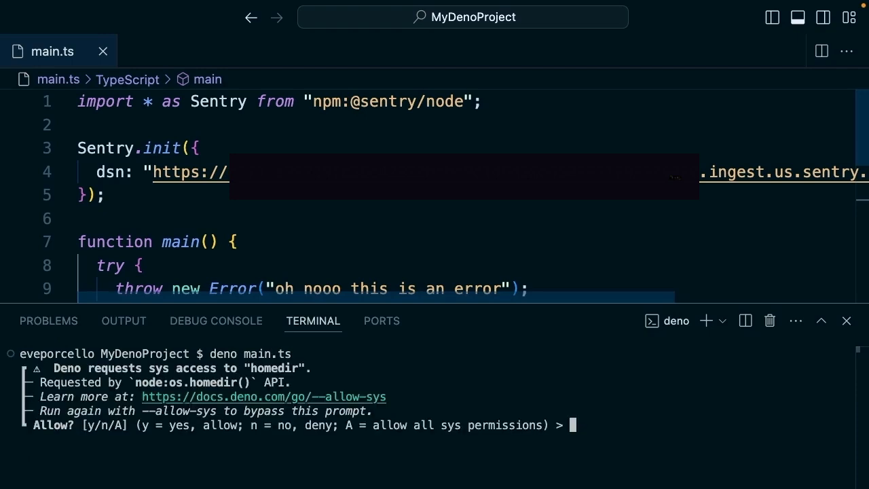
# - Grant all sys permissions with A and accept the read permission prompt
pyautogui.write('A')
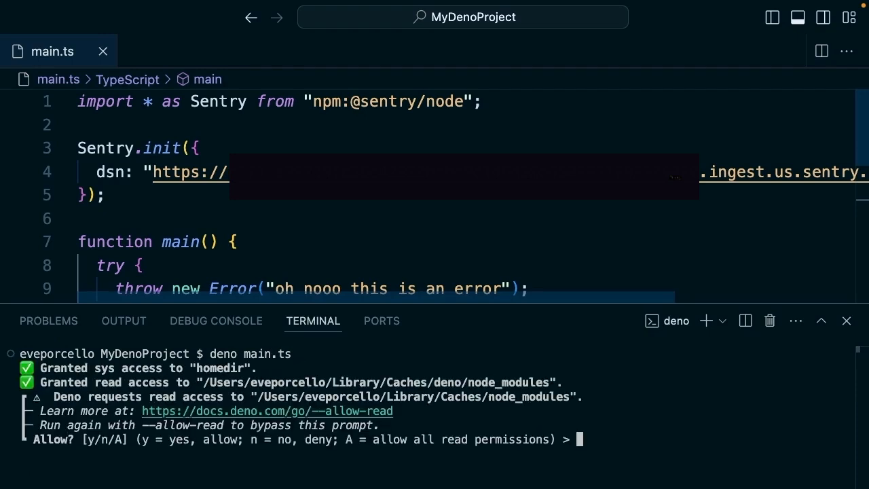
pyautogui.press('Enter')
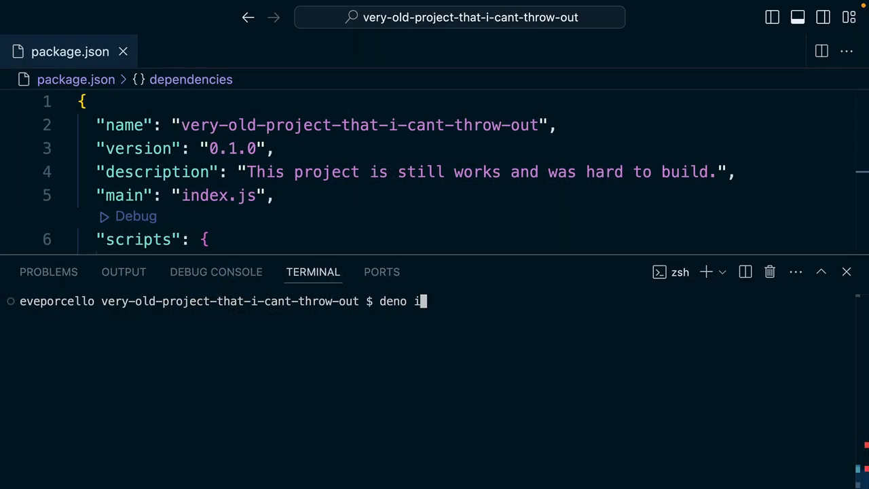
# - Install the old Node project's dependencies with deno i, then begin a deno fmt command
pyautogui.press('Enter')
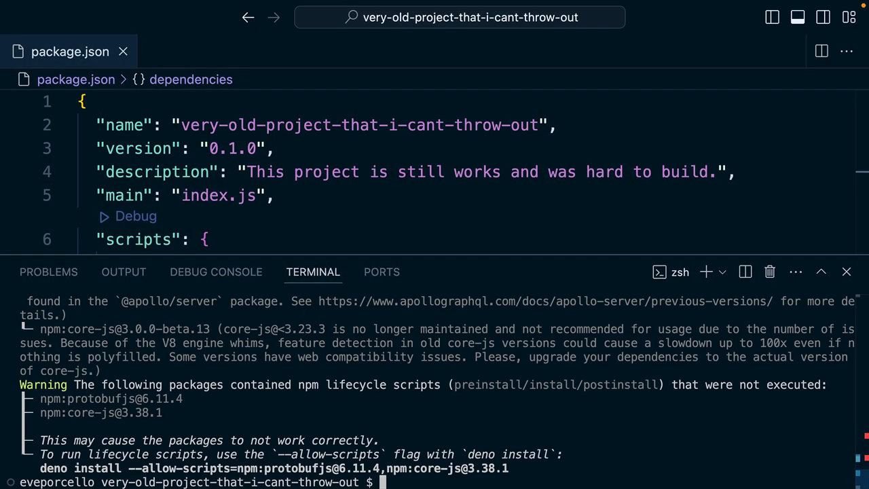
pyautogui.write('deno fmt')
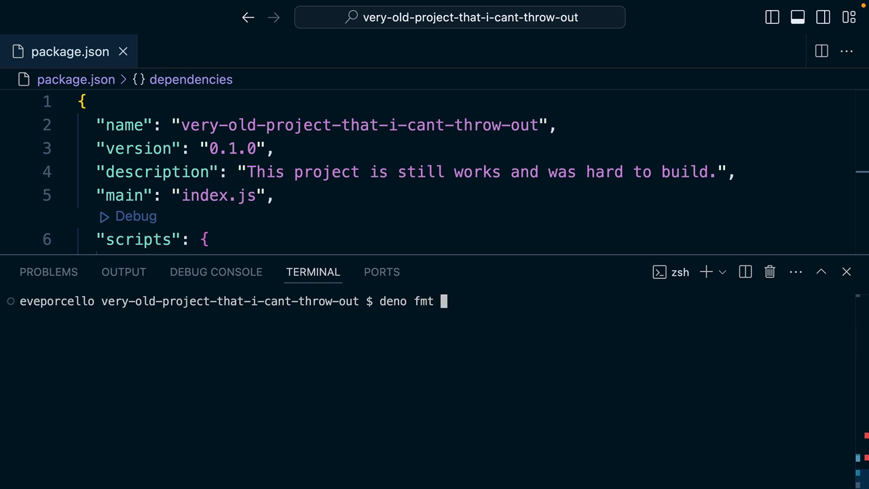
# - Format the old project with deno fmt, then lint it, reporting 92 problems across 12 files
pyautogui.press('Enter')
pyautogui.write('deno lint -')
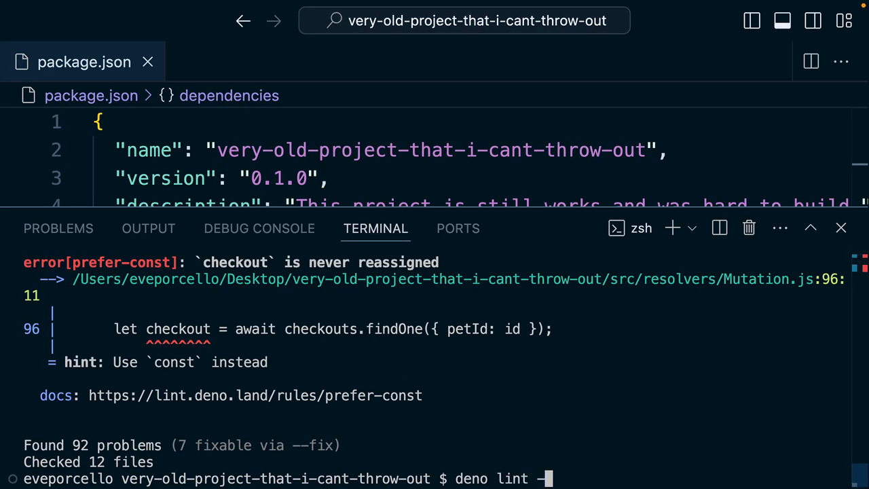
pyautogui.press('Enter')
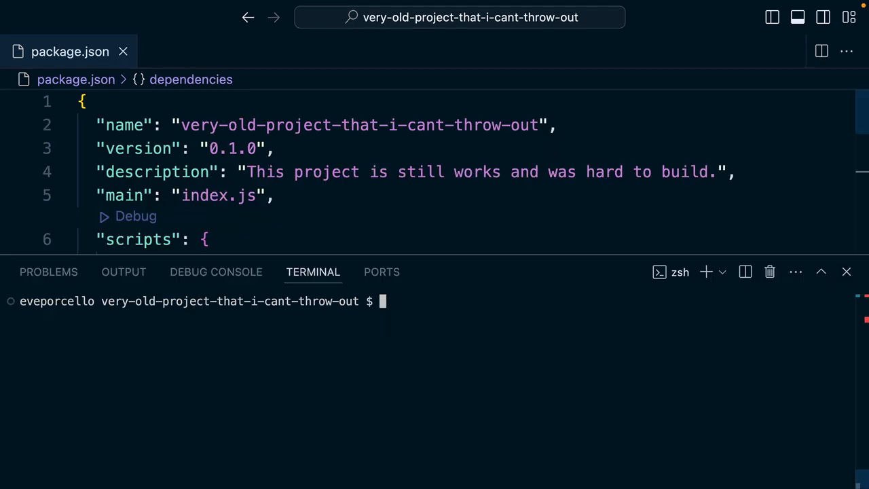
# - Start deno task dev serving at localhost:3000 and scroll package.json to its scripts section
pyautogui.write('deno task dev')
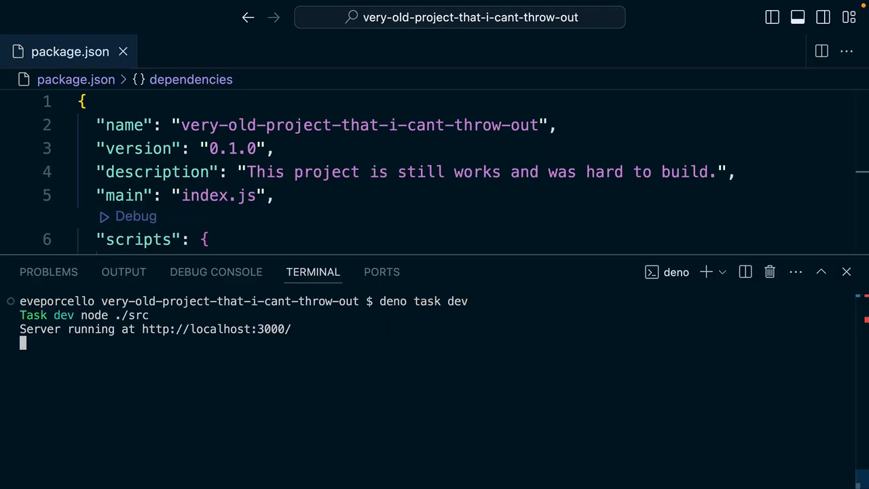
pyautogui.scroll(-3)
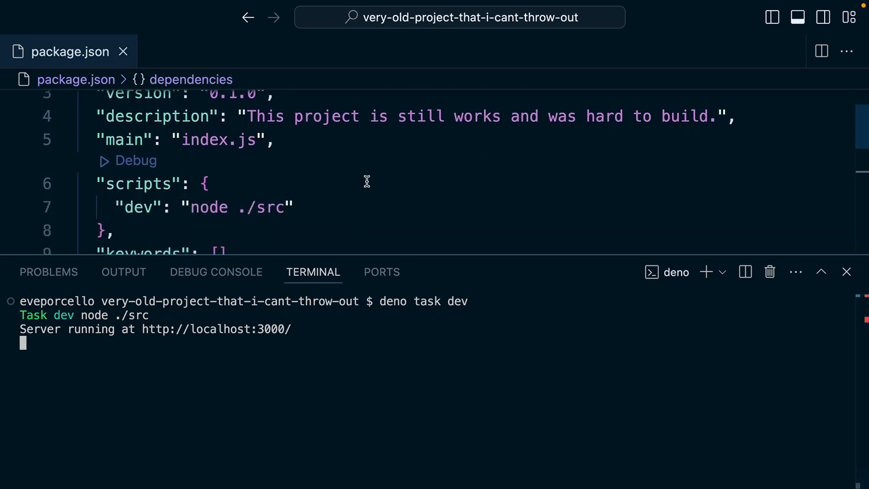